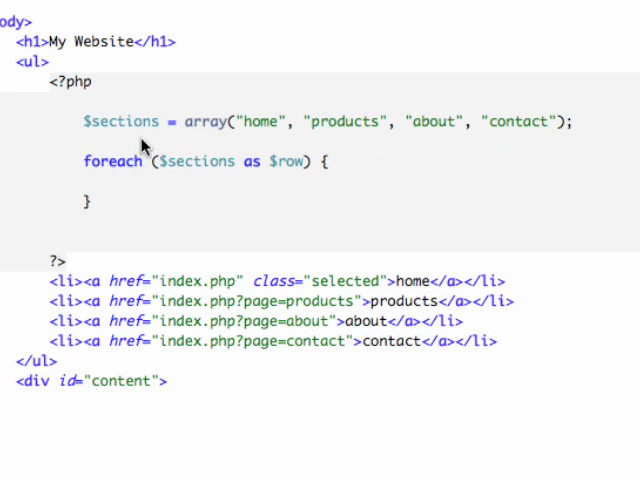
pyautogui.moveTo(357, 132)
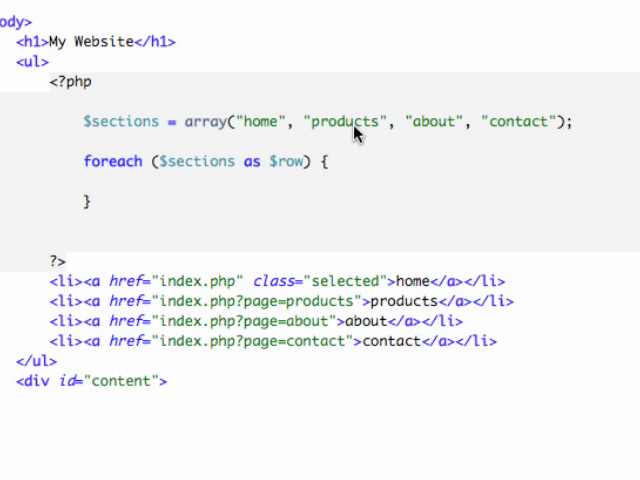
pyautogui.moveTo(265, 127)
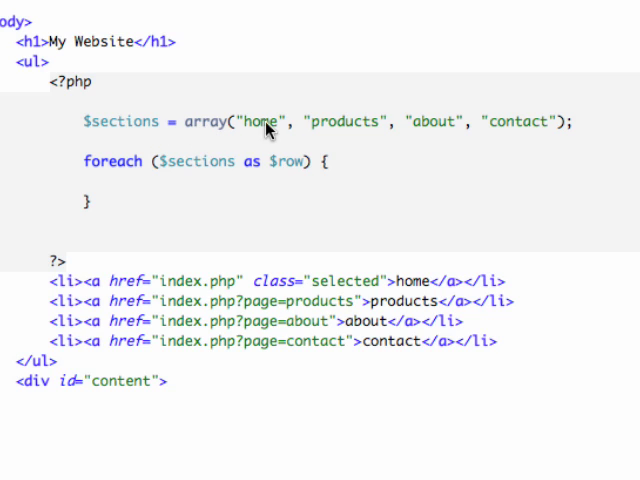
pyautogui.moveTo(277, 171)
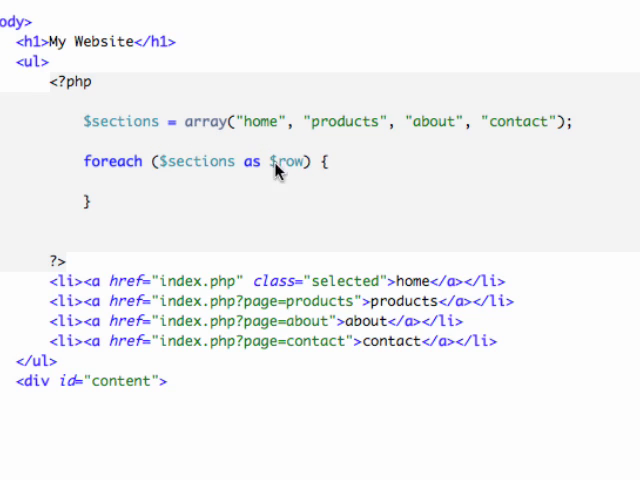
pyautogui.moveTo(513, 138)
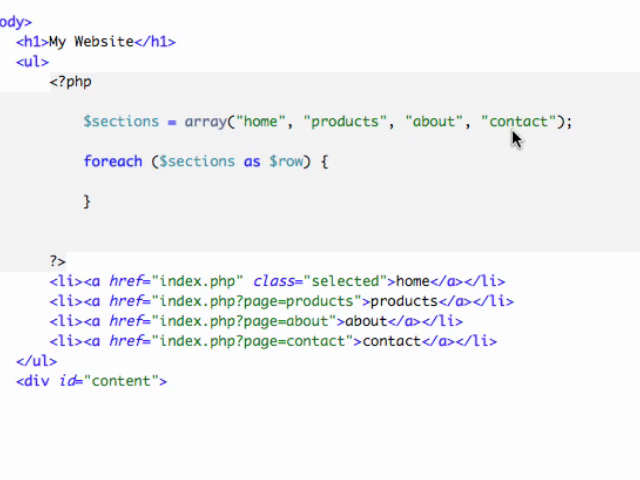
# Step: Inside the foreach body, write echo "<li><a></a></li>\n"; to output a list item per section
pyautogui.click(116, 182)
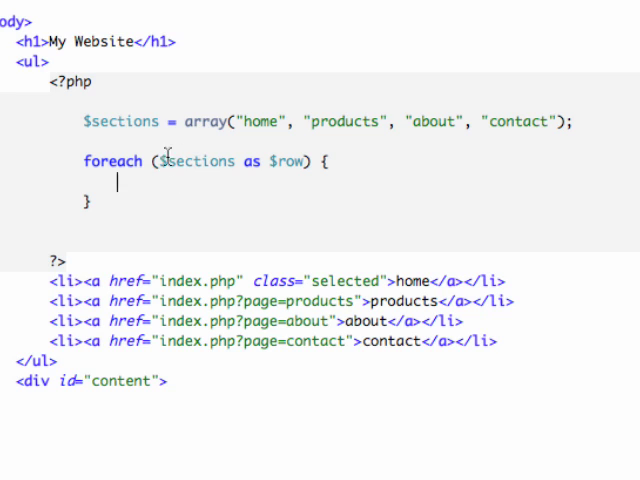
pyautogui.moveTo(218, 168)
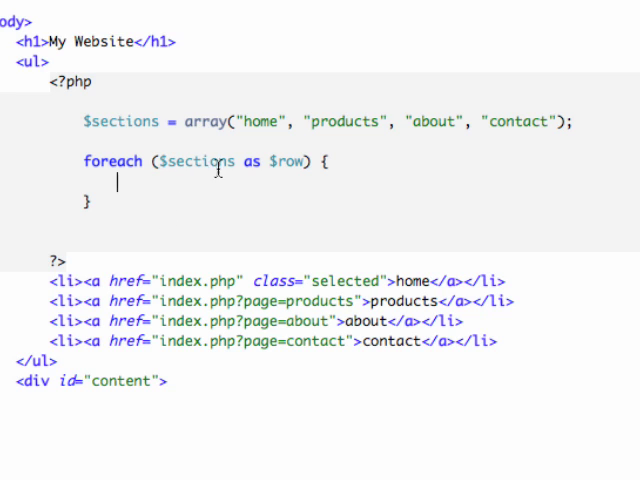
pyautogui.moveTo(224, 83)
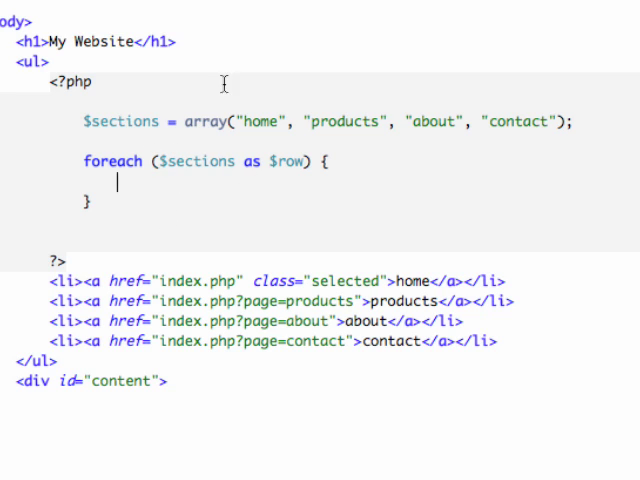
pyautogui.moveTo(270, 161)
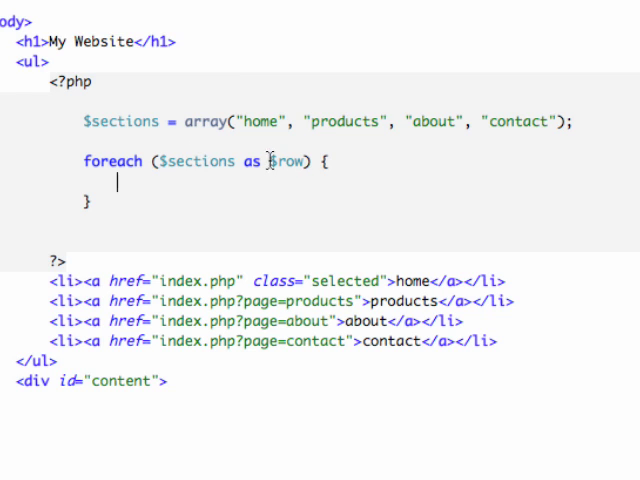
pyautogui.doubleClick(288, 161)
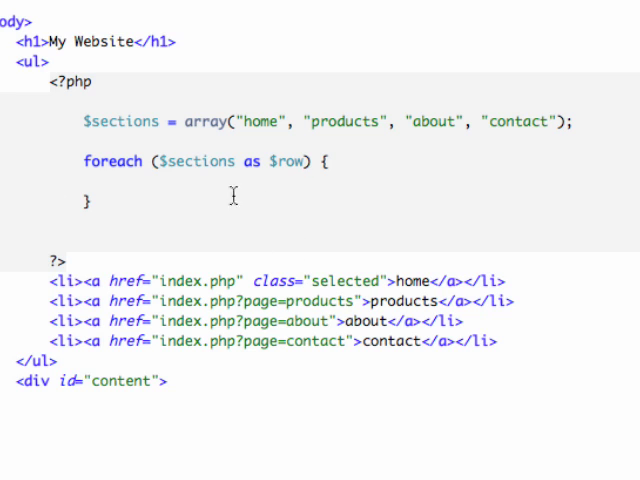
pyautogui.moveTo(62, 273)
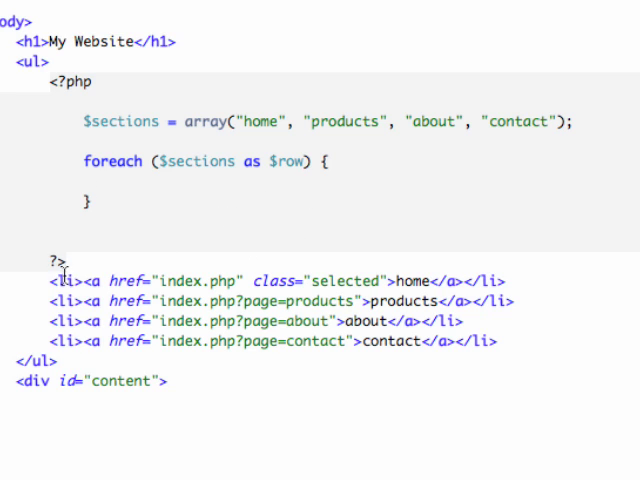
pyautogui.moveTo(32, 290)
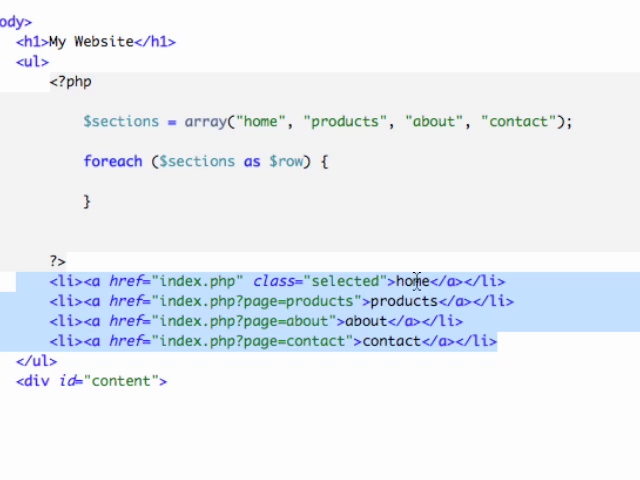
pyautogui.moveTo(155, 184)
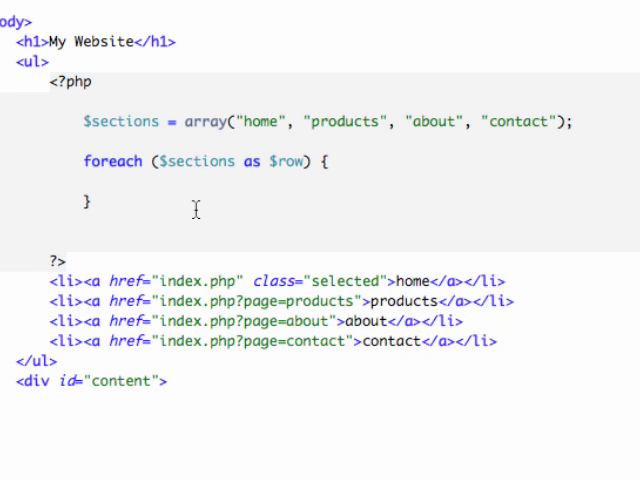
pyautogui.write('echo ""')
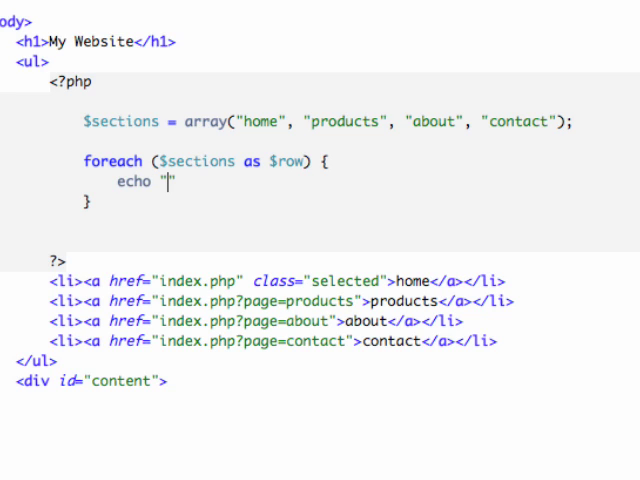
pyautogui.write('<li')
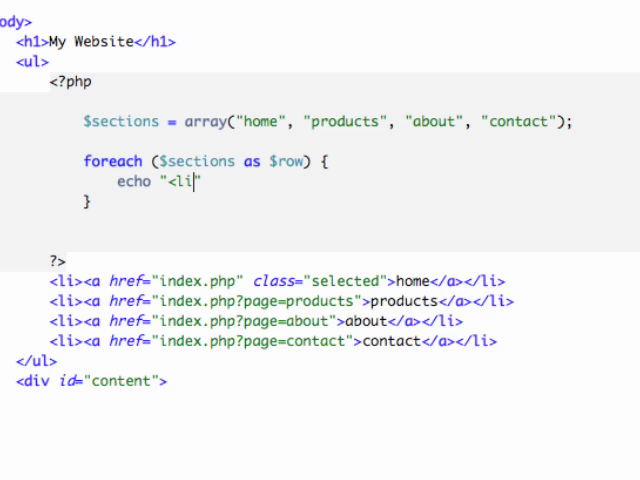
pyautogui.write('<a>')
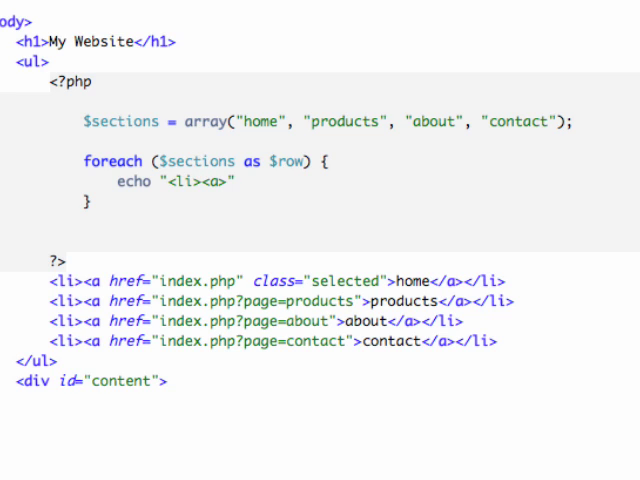
pyautogui.write('</a>')
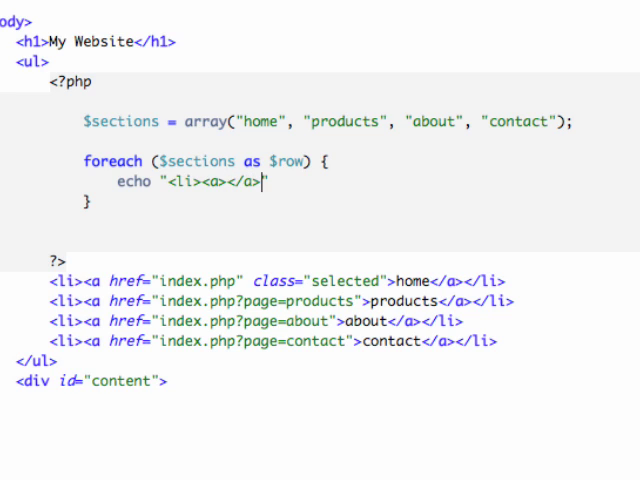
pyautogui.write('</li>')
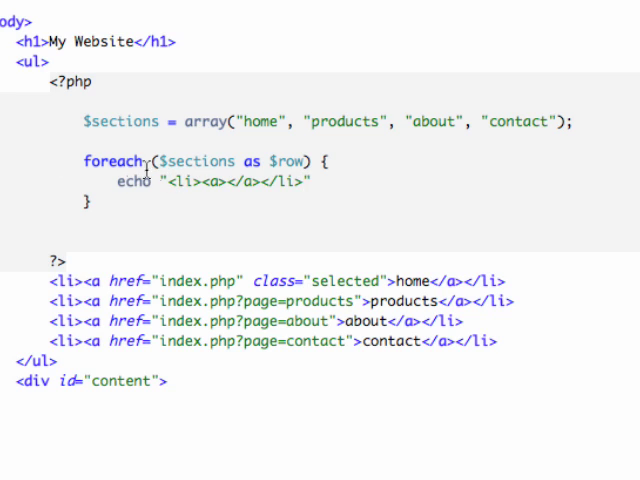
pyautogui.moveTo(543, 135)
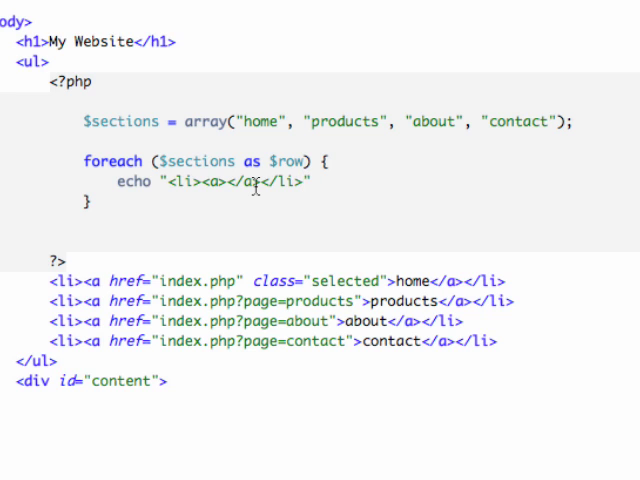
pyautogui.write('\\')
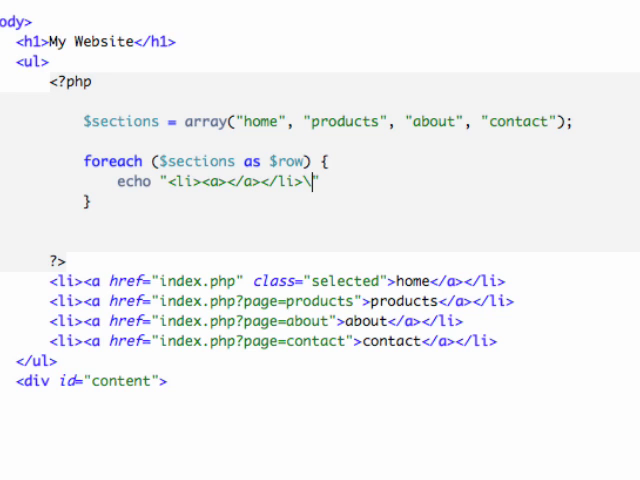
pyautogui.write('n')
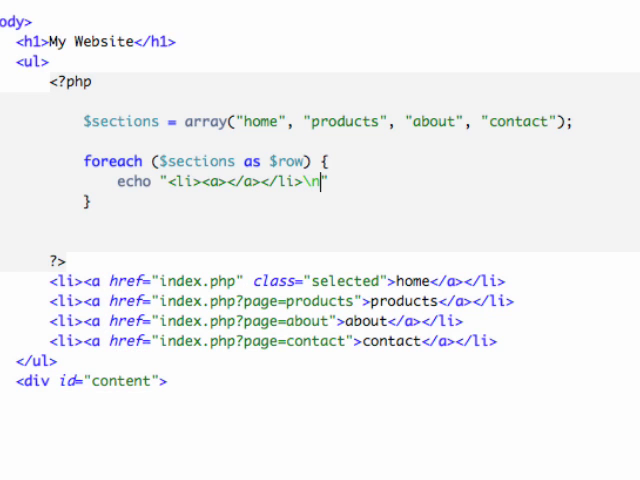
pyautogui.write('";')
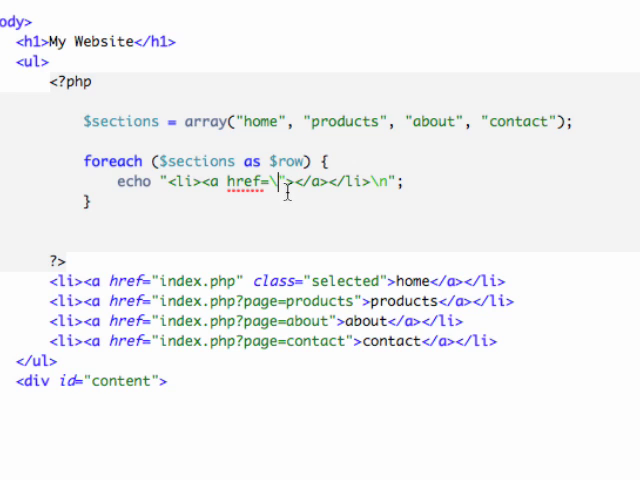
pyautogui.moveTo(380, 345)
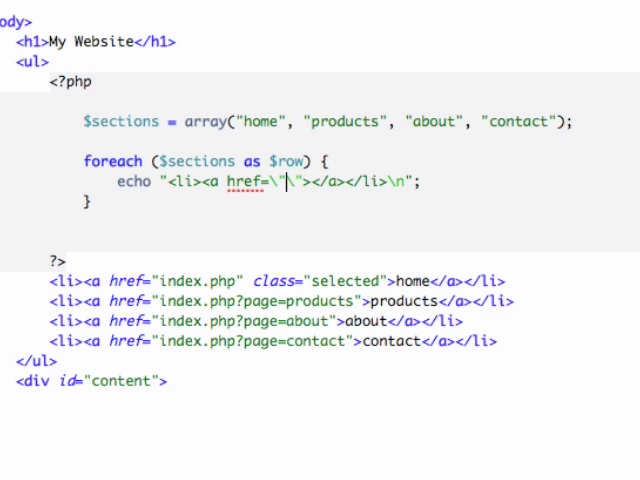
# Step: Give the echoed anchor an escaped href pointing to index.php?page=$row
pyautogui.write('index.php')
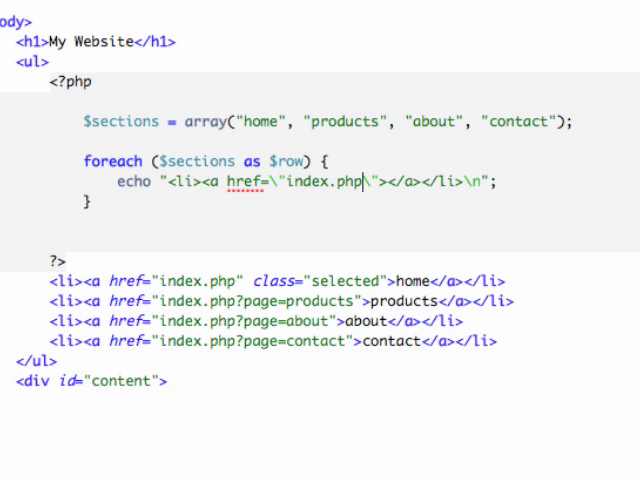
pyautogui.write('?page=')
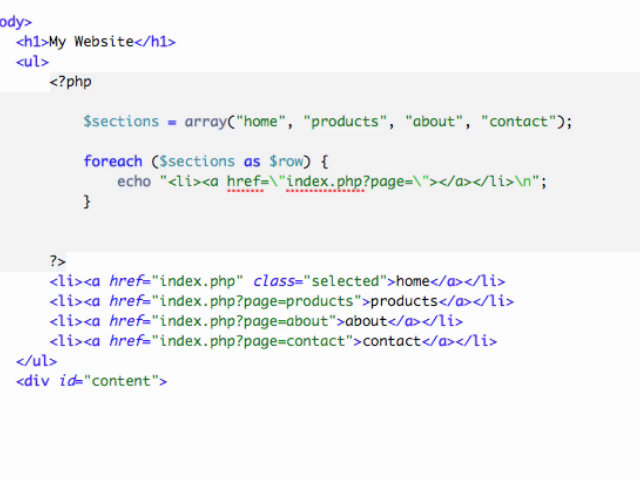
pyautogui.write('$row')
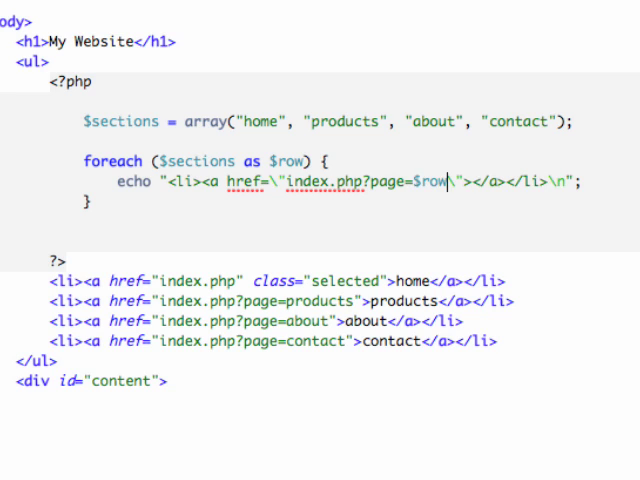
pyautogui.moveTo(446, 195)
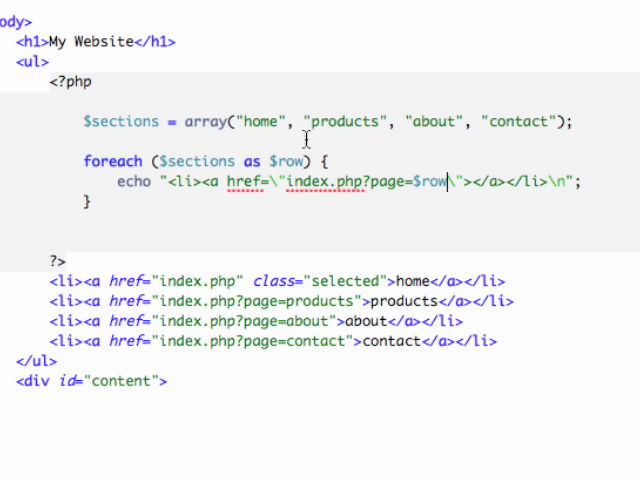
pyautogui.moveTo(153, 160)
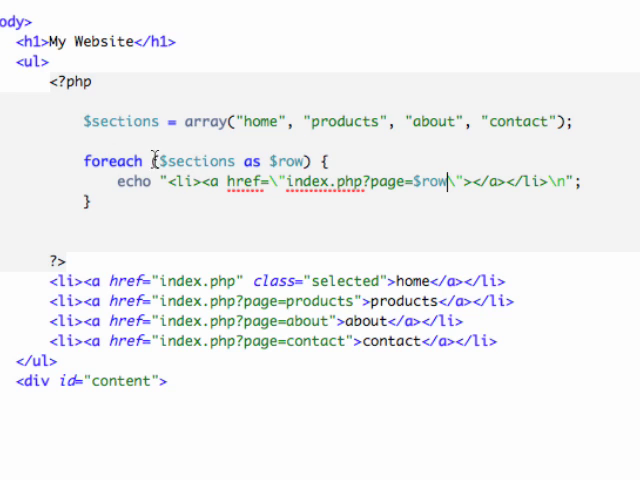
pyautogui.moveTo(277, 160)
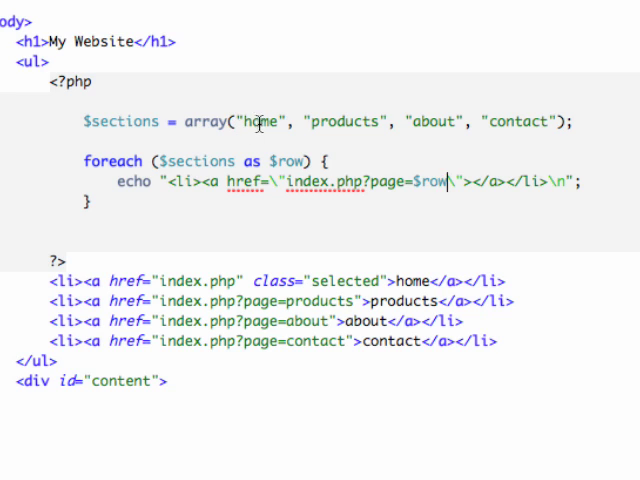
pyautogui.moveTo(337, 121)
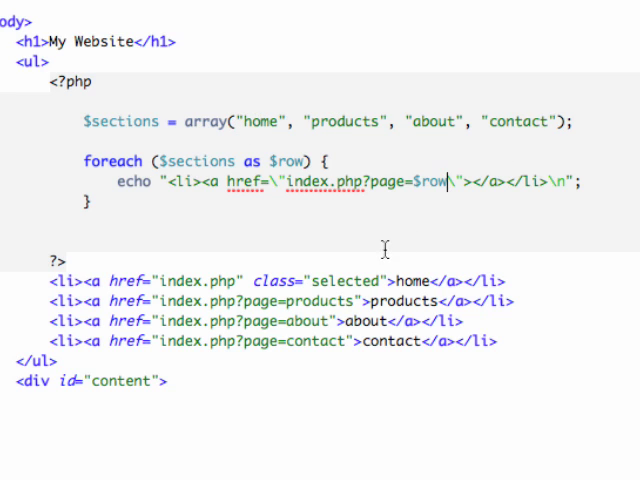
pyautogui.moveTo(413, 180)
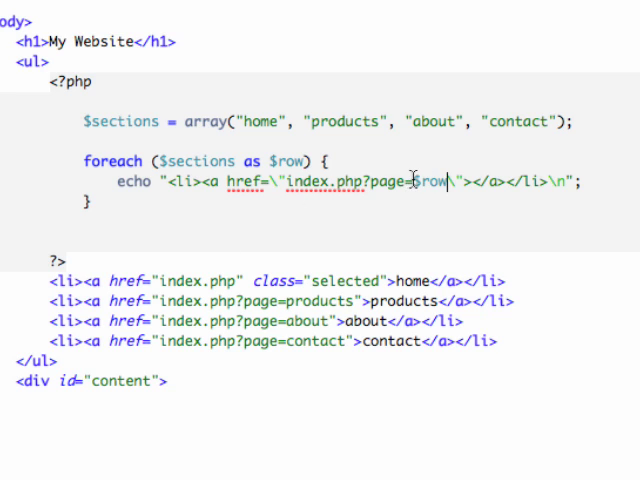
# Step: Insert $row as the anchor's link text between > and </a>
pyautogui.doubleClick(427, 181)
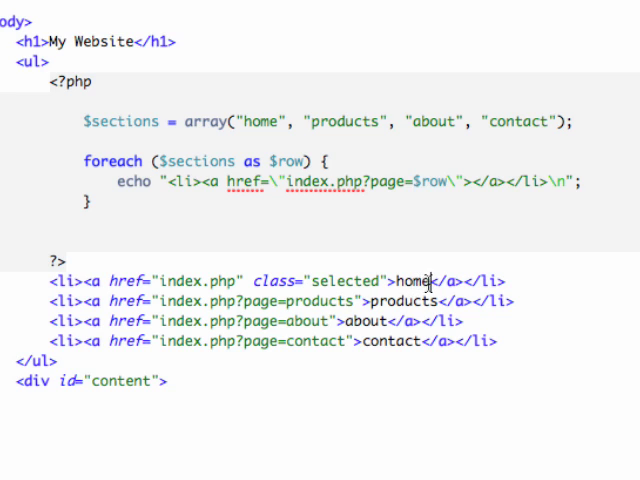
pyautogui.moveTo(380, 363)
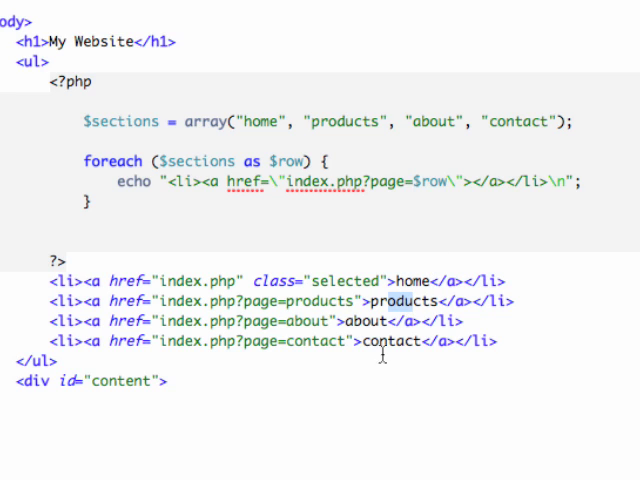
pyautogui.moveTo(470, 183)
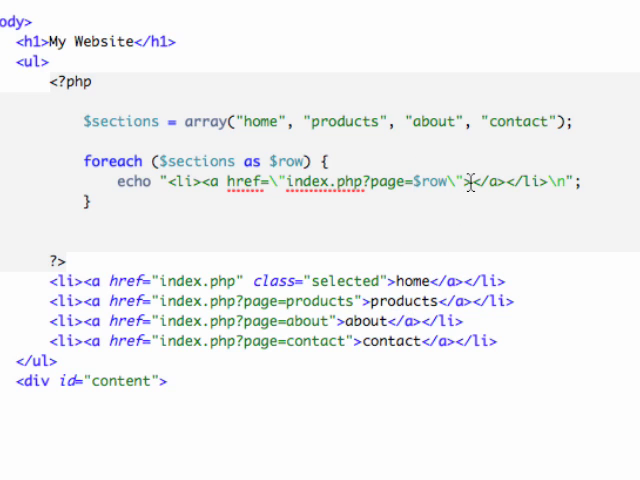
pyautogui.write('$row')
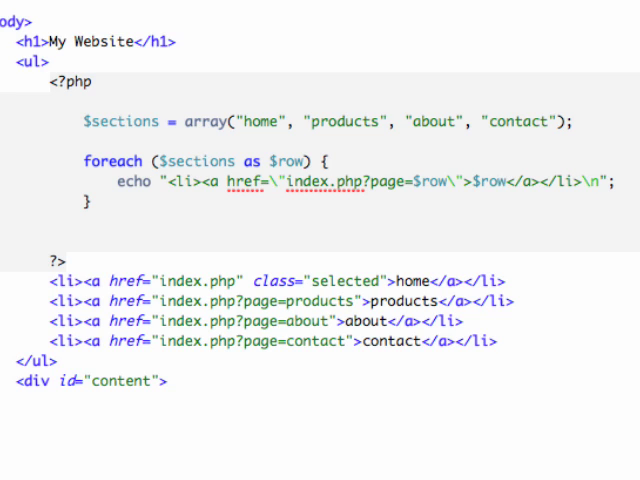
pyautogui.moveTo(424, 230)
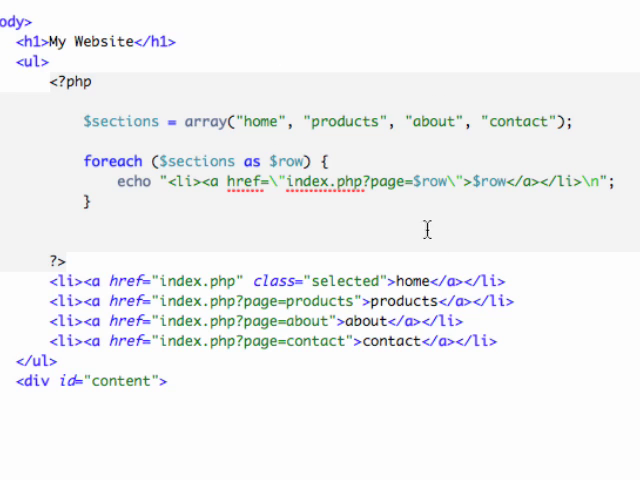
pyautogui.moveTo(371, 300)
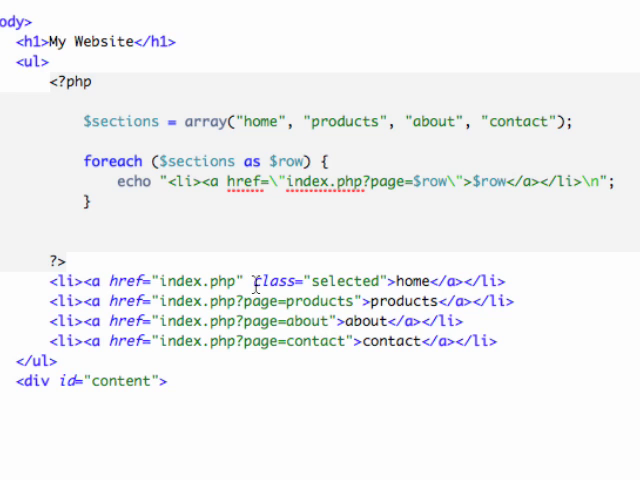
pyautogui.doubleClick(320, 281)
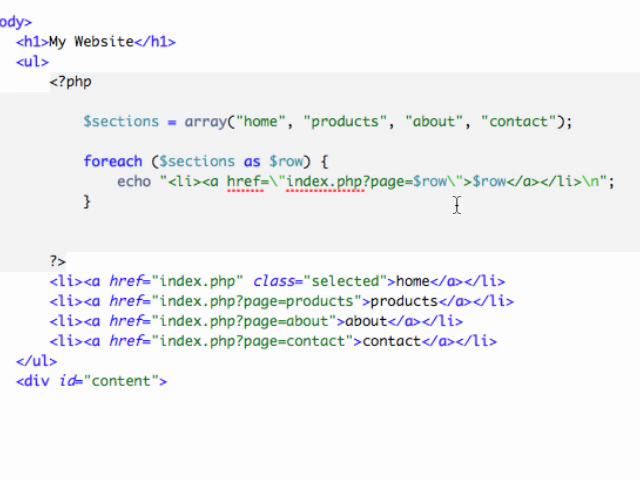
pyautogui.moveTo(460, 183)
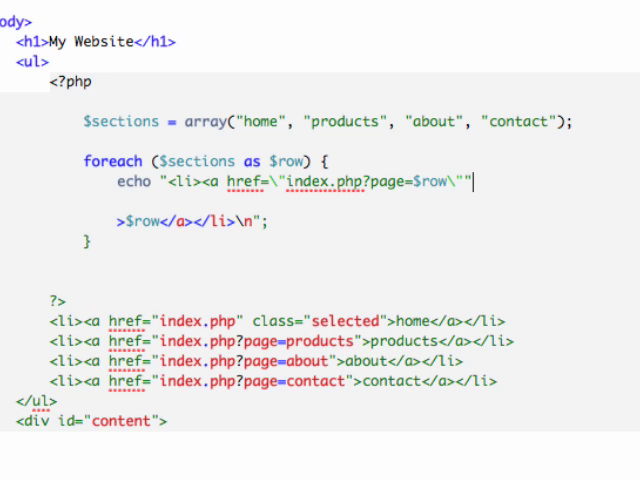
# Step: End the first echo after the href quote and start a second echo for ">$row</a></li>\n"
pyautogui.write(';')
pyautogui.click(192, 221)
pyautogui.write('echo "')
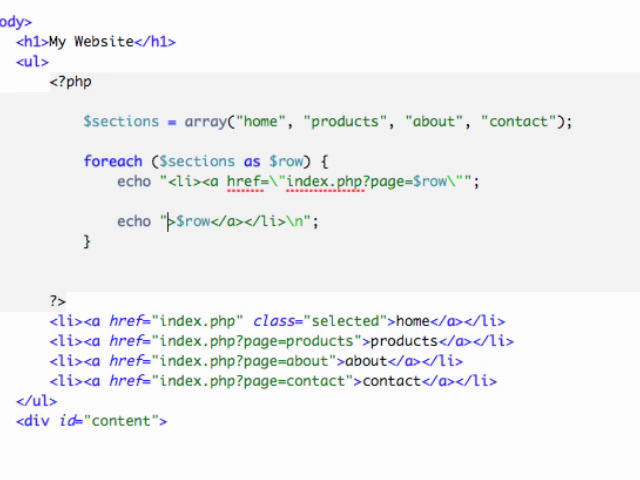
pyautogui.moveTo(249, 46)
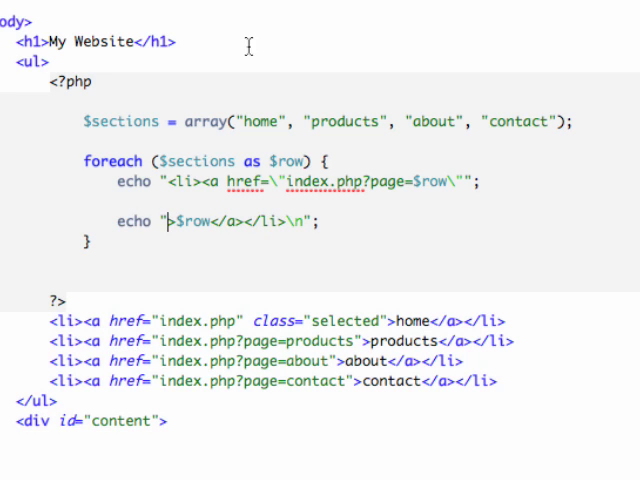
pyautogui.moveTo(210, 247)
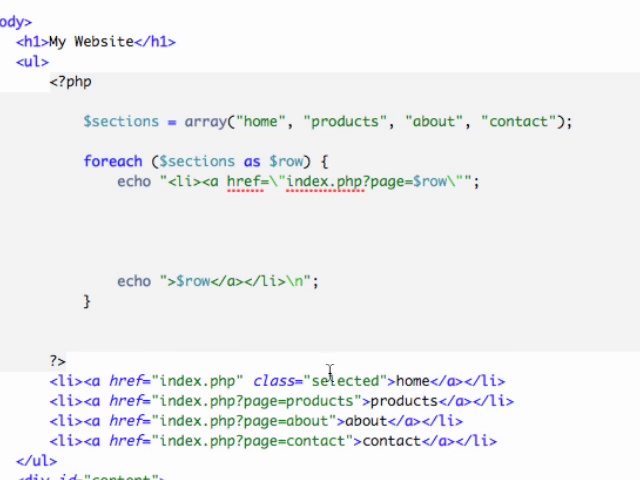
pyautogui.moveTo(140, 251)
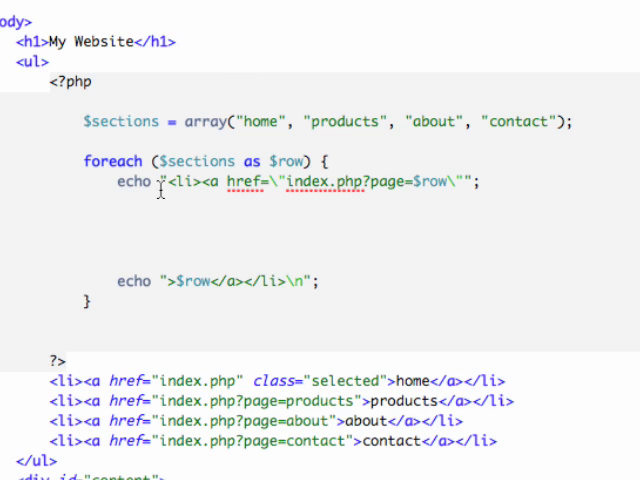
pyautogui.moveTo(357, 276)
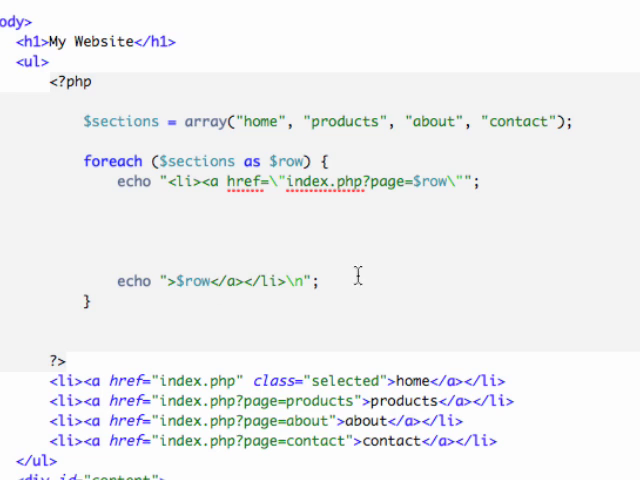
pyautogui.moveTo(183, 178)
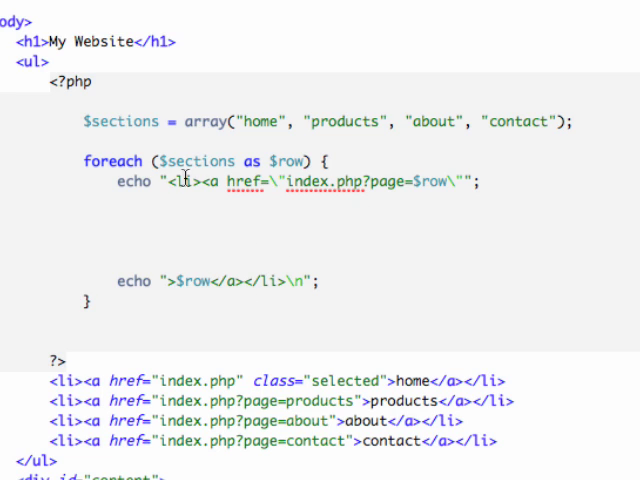
pyautogui.moveTo(168, 276)
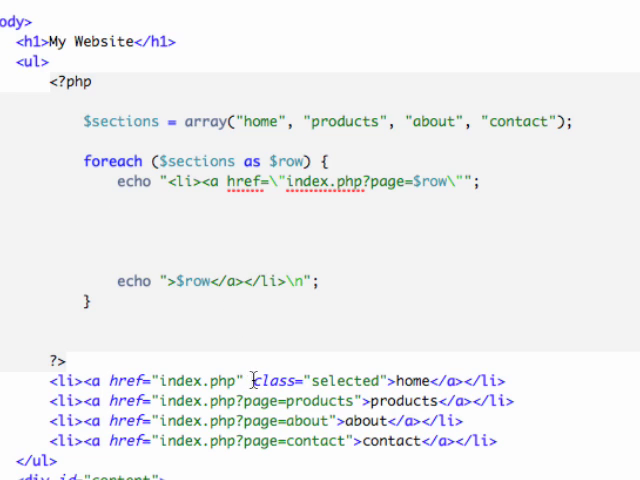
pyautogui.doubleClick(319, 380)
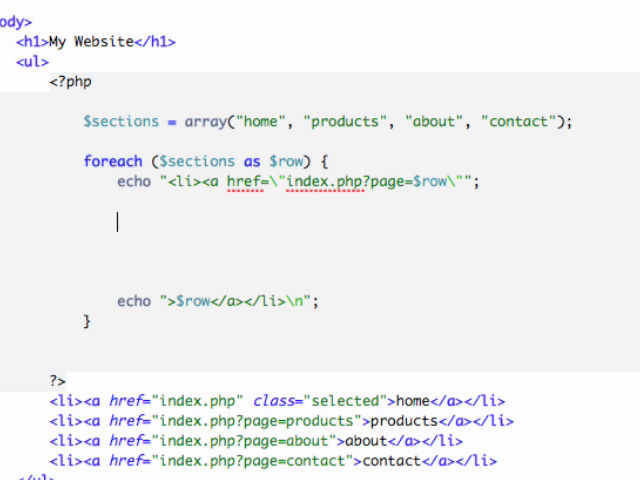
pyautogui.click(322, 35)
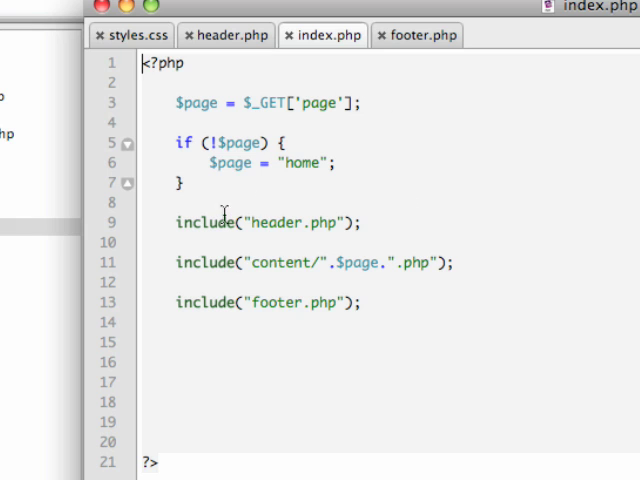
pyautogui.doubleClick(196, 103)
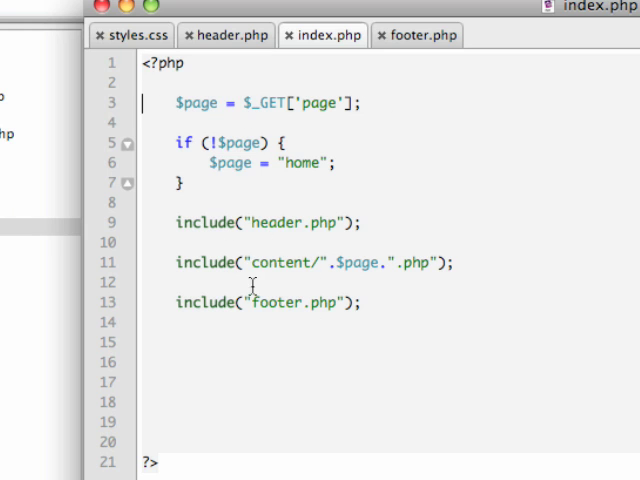
pyautogui.moveTo(273, 273)
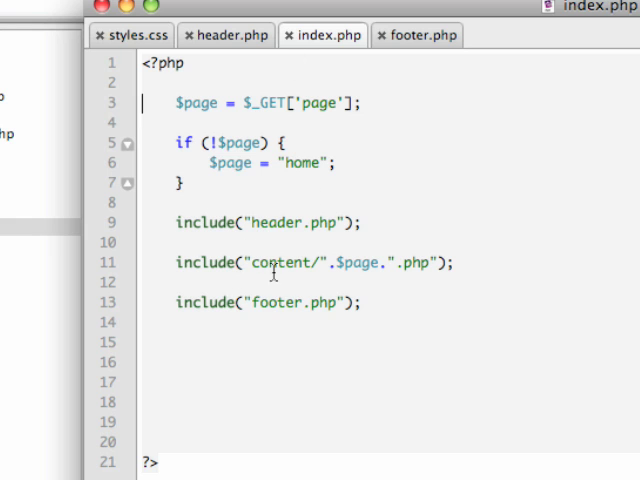
pyautogui.moveTo(283, 223)
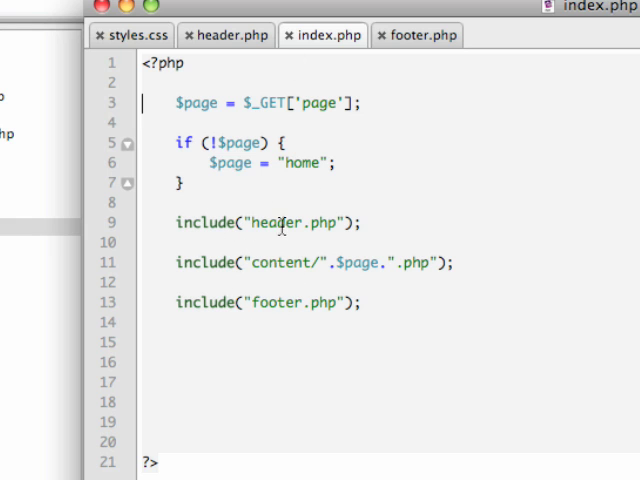
pyautogui.moveTo(30, 130)
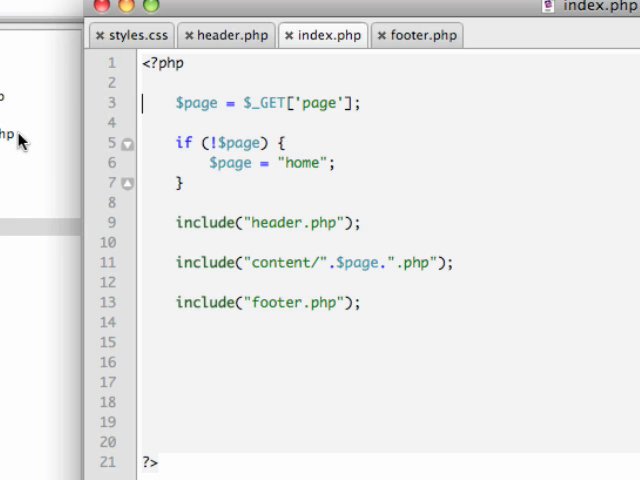
pyautogui.moveTo(276, 263)
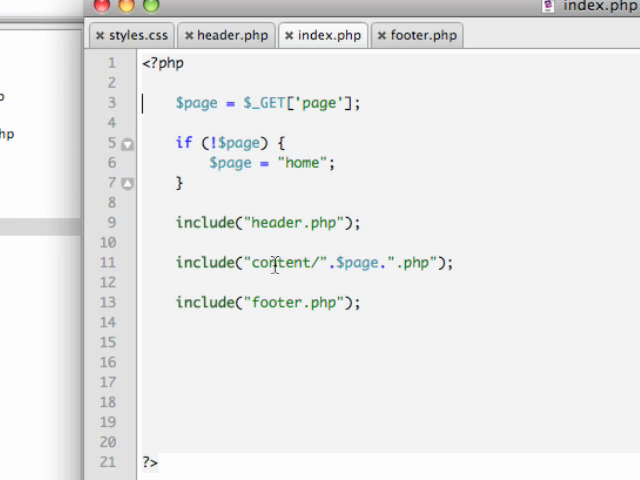
pyautogui.moveTo(193, 142)
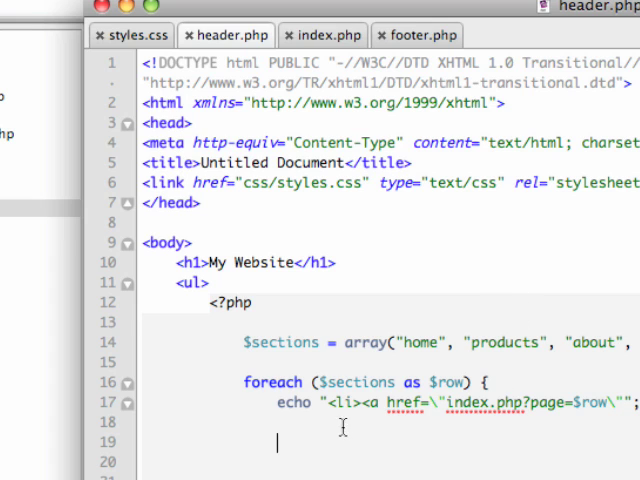
pyautogui.moveTo(318, 88)
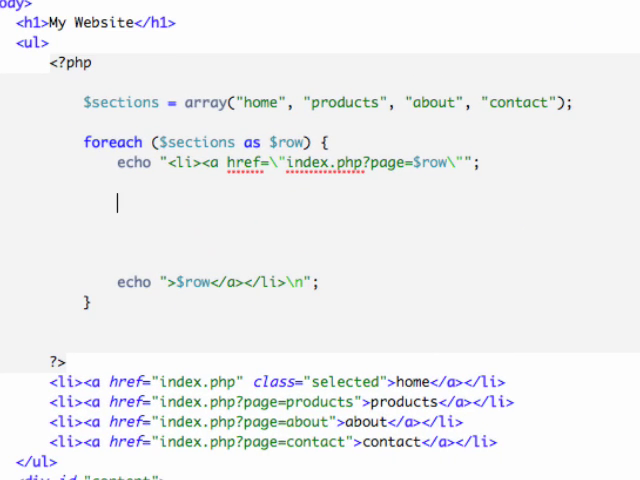
# Step: Add an if () { } block echoing class=\"selected\" with backslash-escaped quotes
pyautogui.write('if')
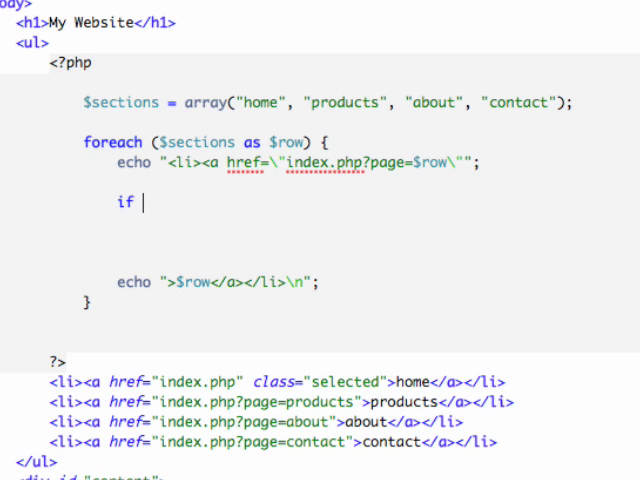
pyautogui.write('()')
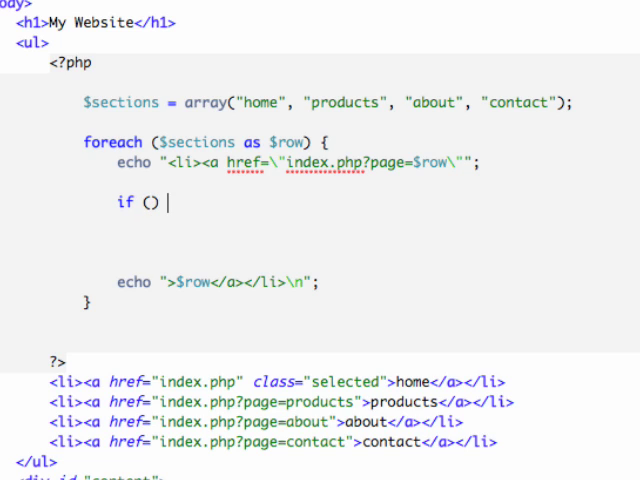
pyautogui.write('{')
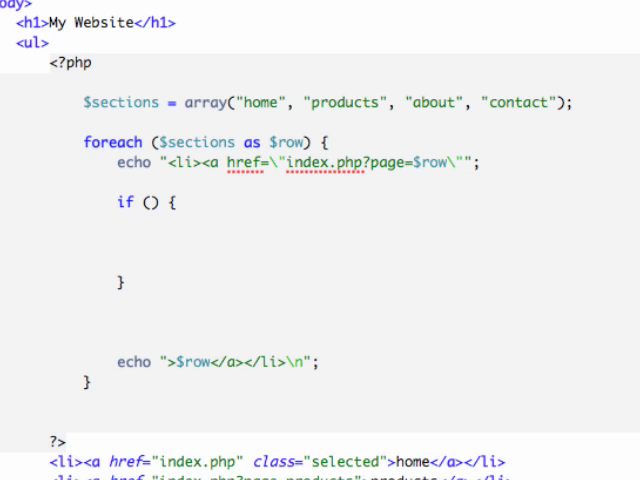
pyautogui.write('echo "')
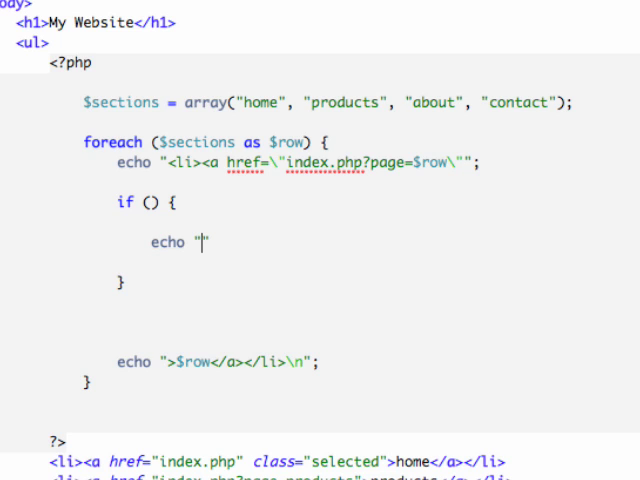
pyautogui.write('";')
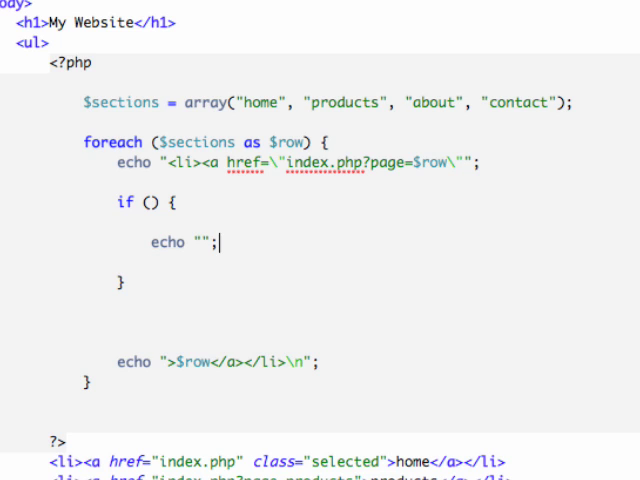
pyautogui.write('class=')
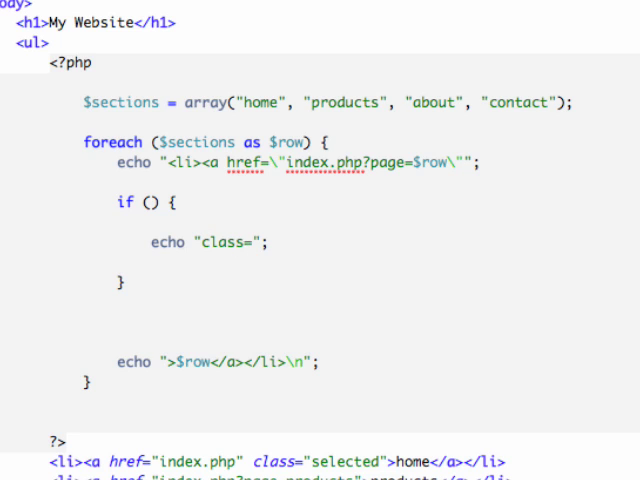
pyautogui.write('selecte')
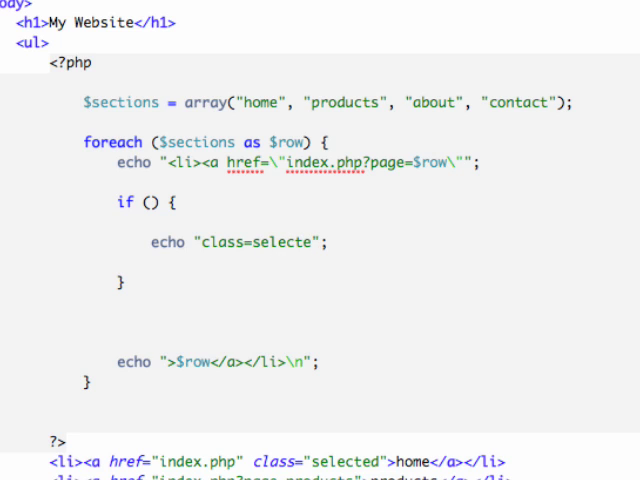
pyautogui.doubleClick(280, 242)
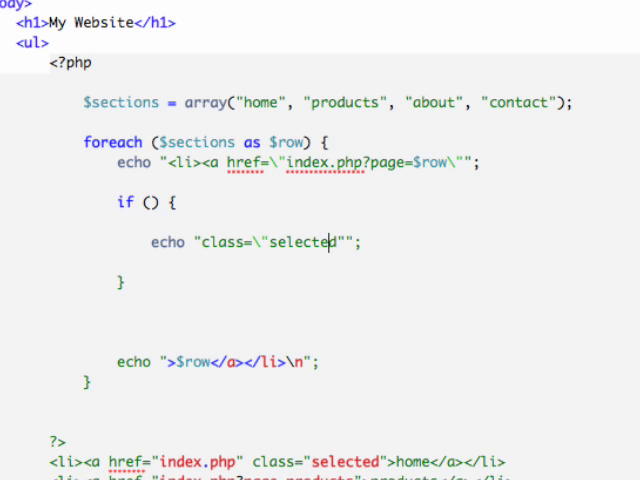
pyautogui.write('\\')
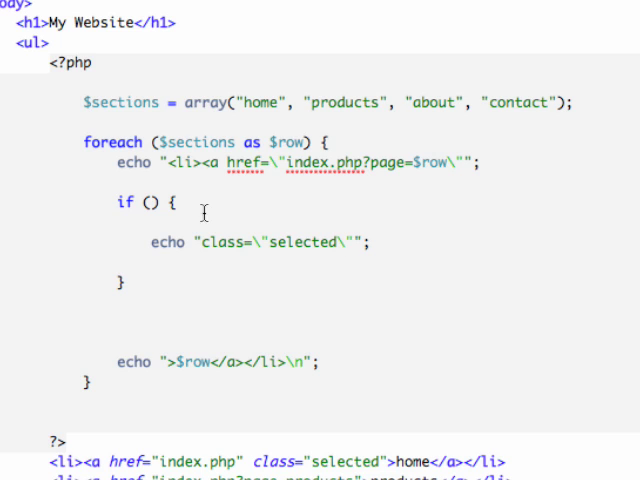
pyautogui.moveTo(152, 202)
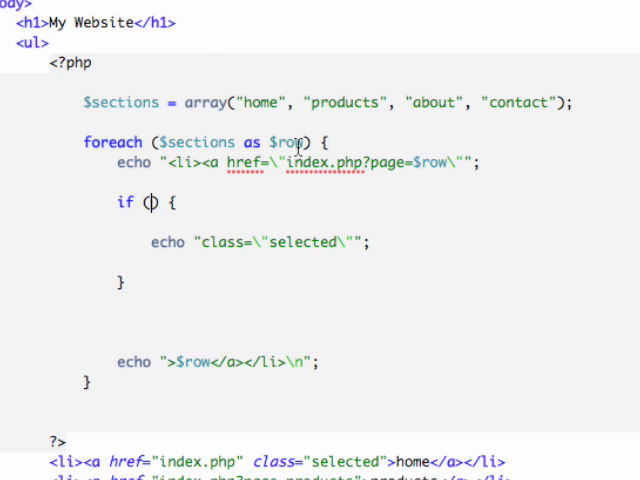
pyautogui.moveTo(199, 102)
pyautogui.write('$row')
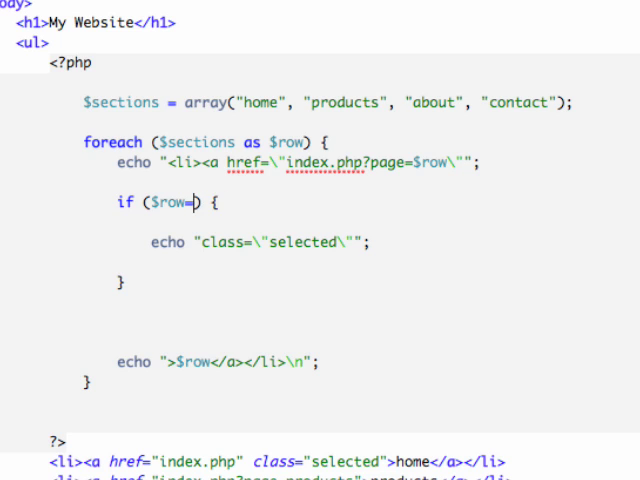
# Step: Fill the if condition with $row==$page
pyautogui.write('=$page')
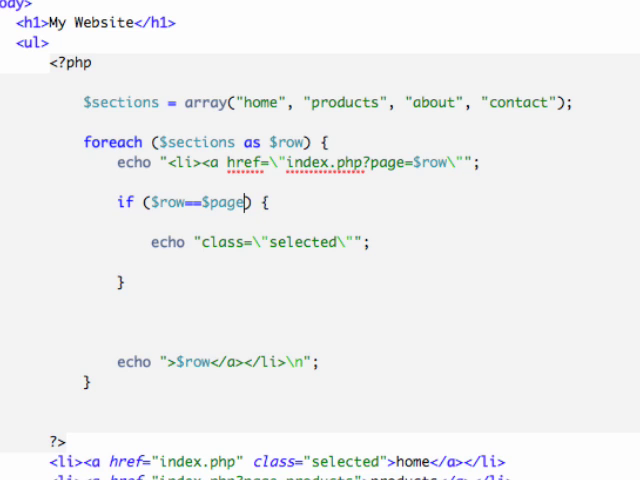
pyautogui.moveTo(175, 253)
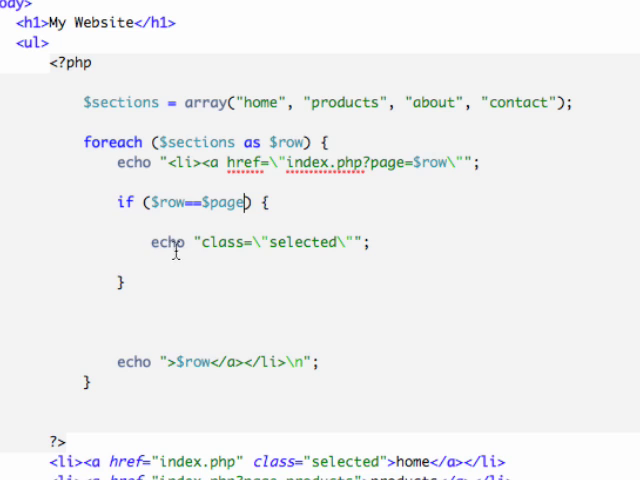
pyautogui.moveTo(220, 338)
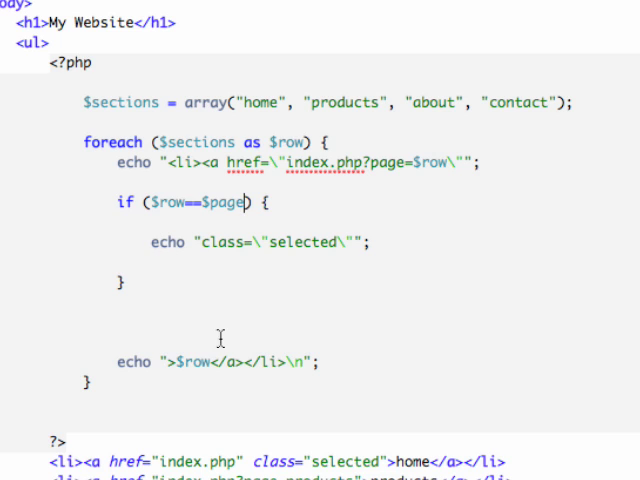
pyautogui.doubleClick(220, 202)
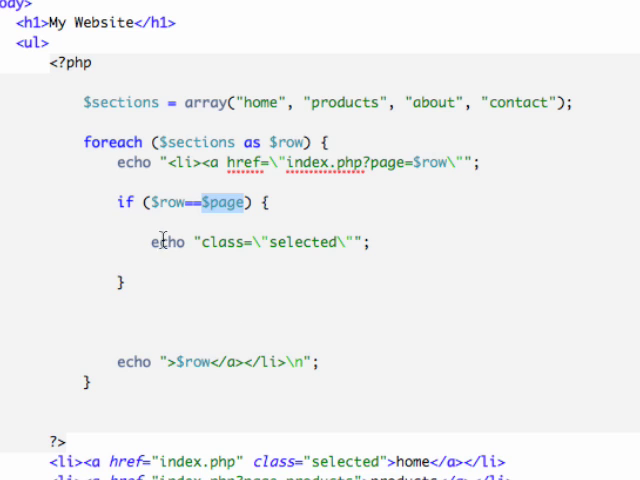
pyautogui.moveTo(201, 148)
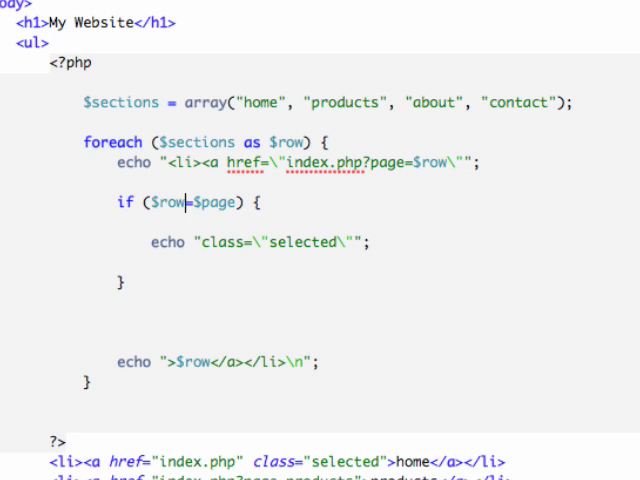
pyautogui.write('!=')
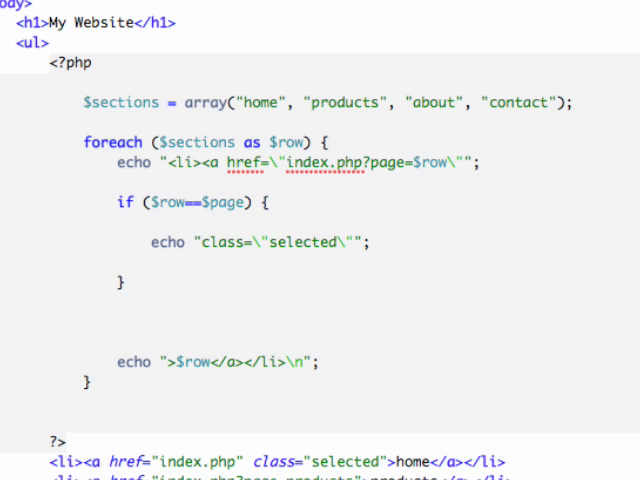
pyautogui.moveTo(186, 222)
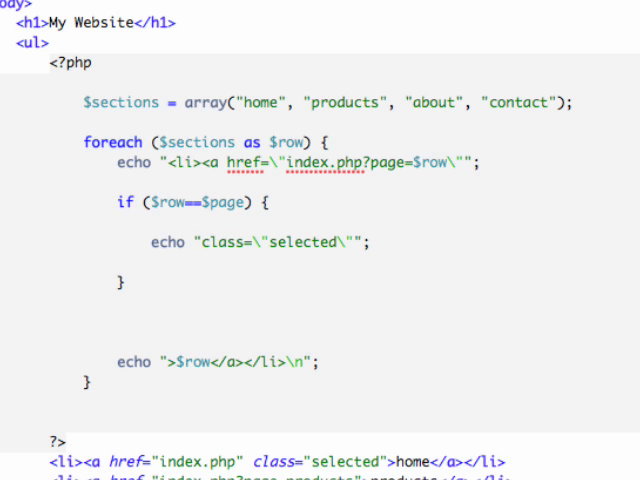
pyautogui.moveTo(232, 228)
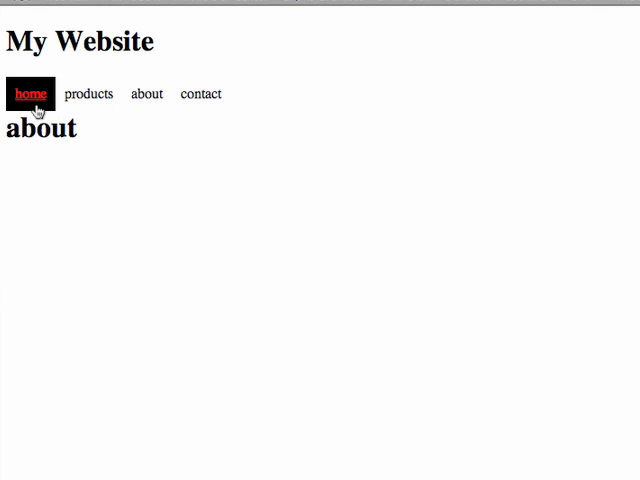
# Step: Test home and products highlighting in Safari, then delete hard-coded lines 32–35 in header.php
pyautogui.click(31, 94)
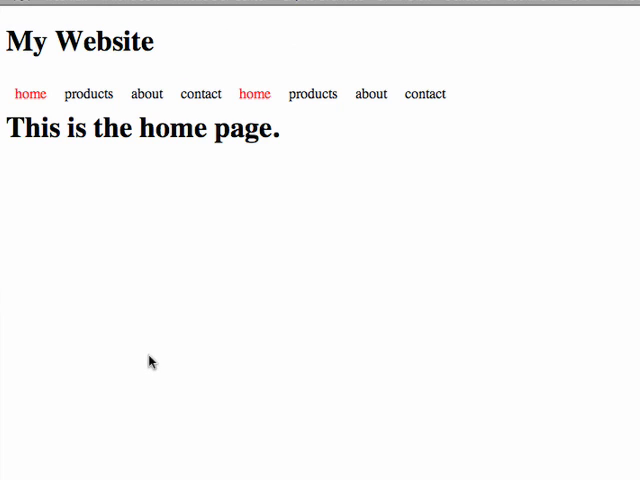
pyautogui.click(88, 94)
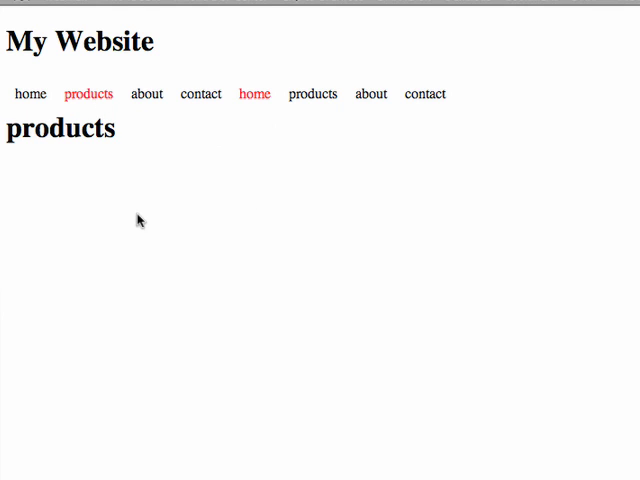
pyautogui.click(146, 94)
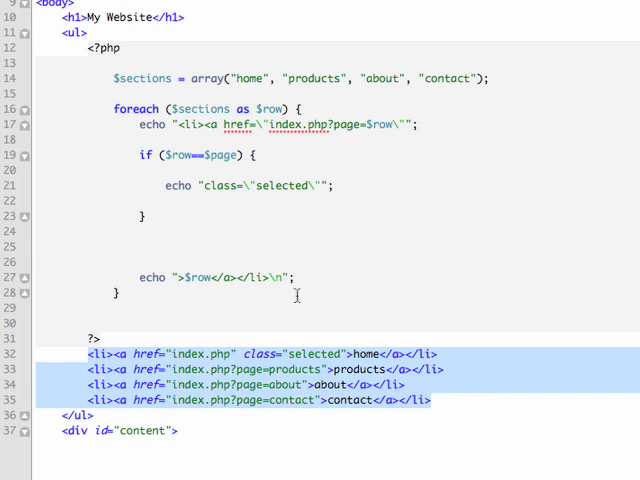
pyautogui.press('Delete')
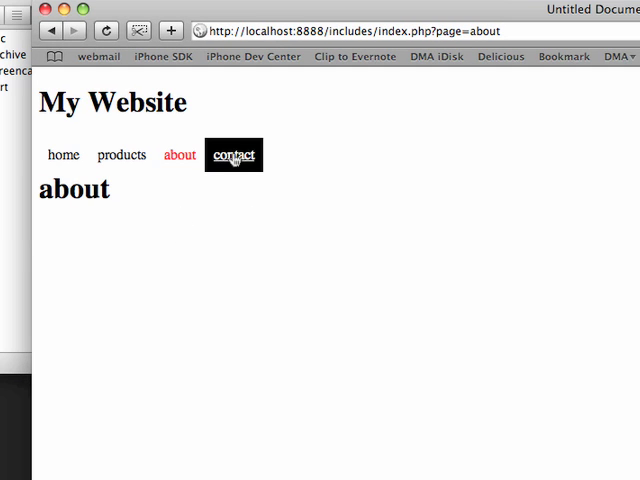
# Step: Visit contact, products, about, home and back to products, confirming each active link turns red
pyautogui.click(232, 155)
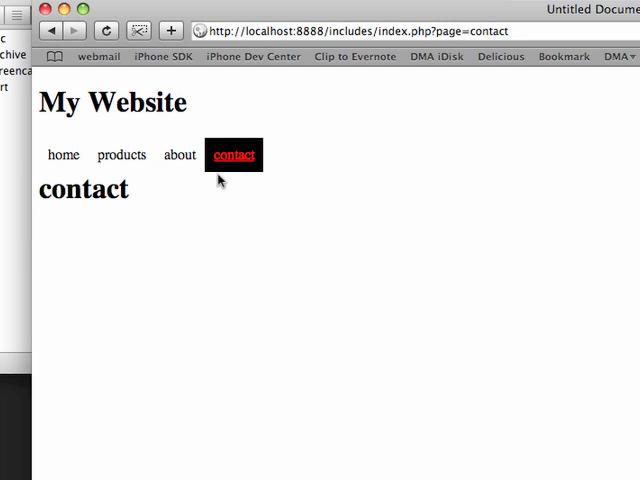
pyautogui.click(121, 154)
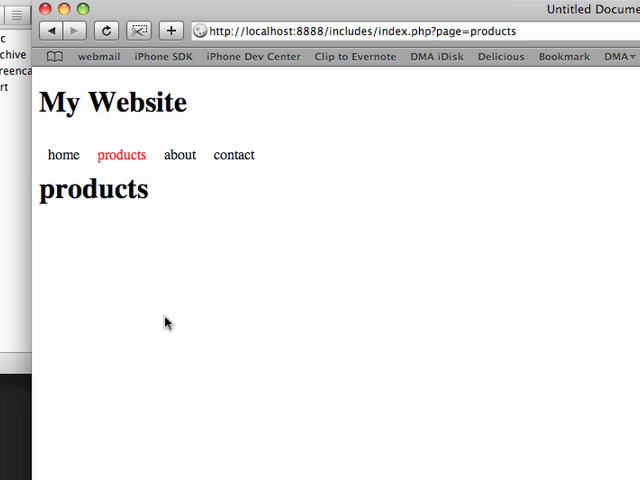
pyautogui.click(180, 155)
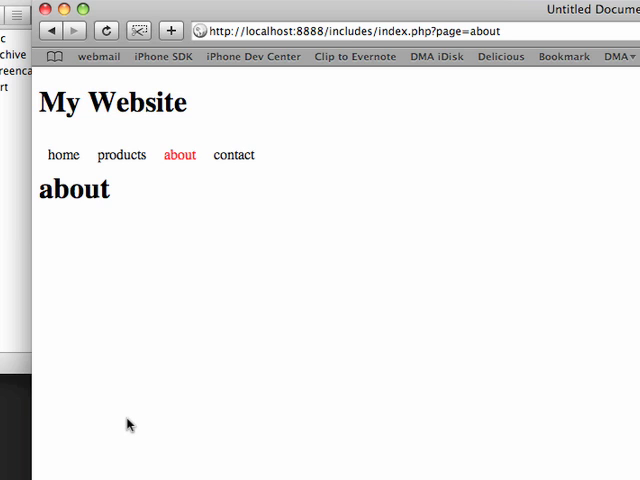
pyautogui.click(121, 155)
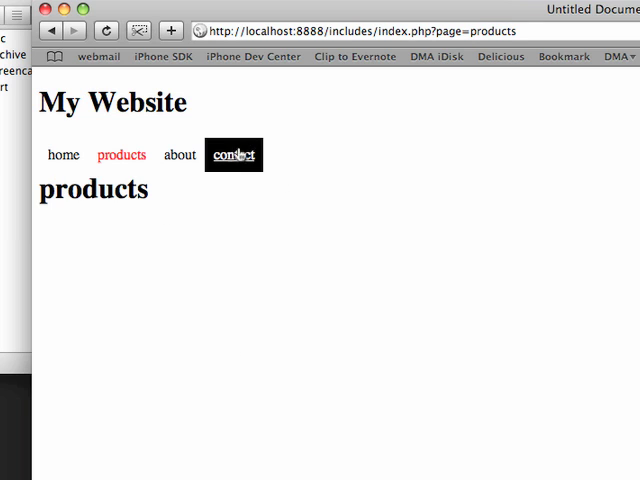
pyautogui.click(62, 155)
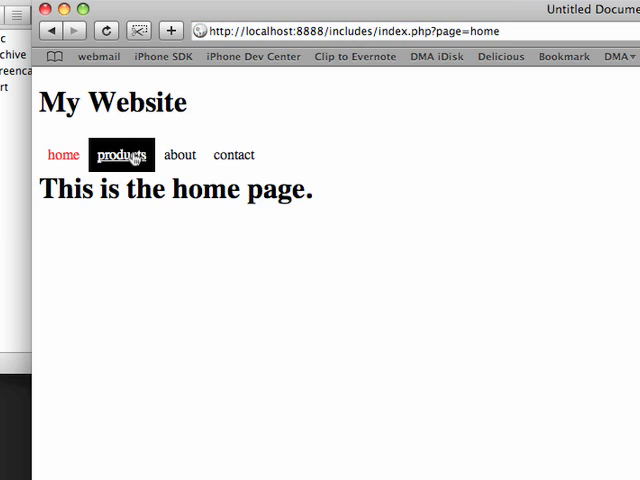
pyautogui.click(180, 154)
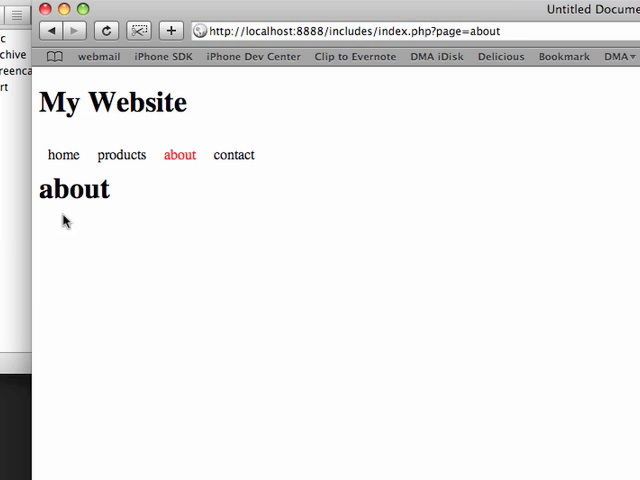
pyautogui.moveTo(183, 189)
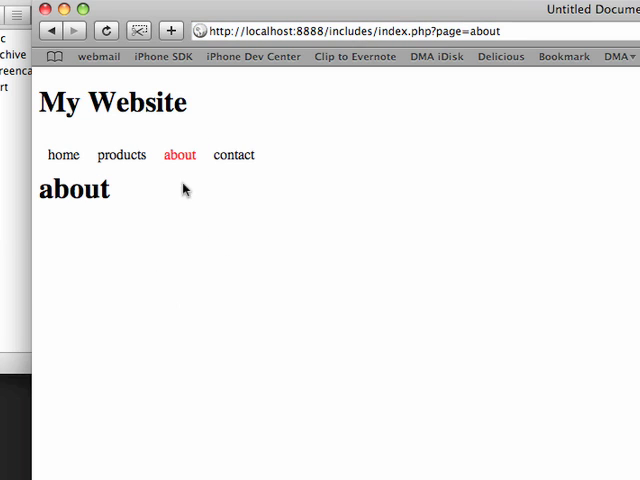
pyautogui.click(234, 155)
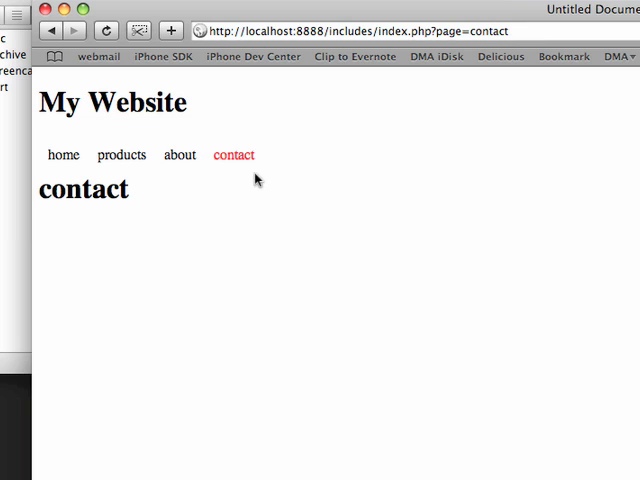
pyautogui.moveTo(83, 215)
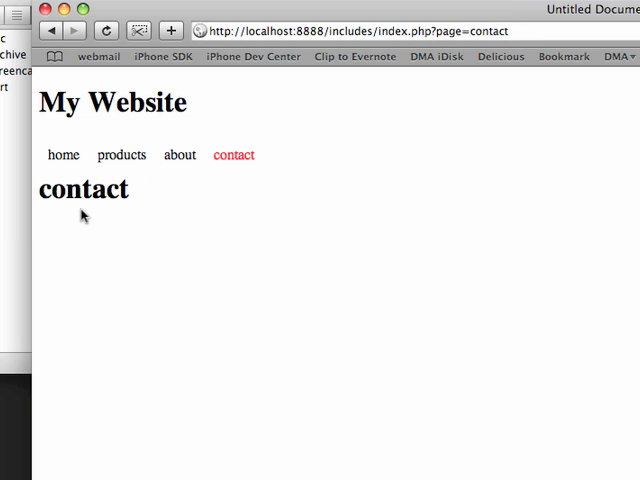
pyautogui.click(121, 155)
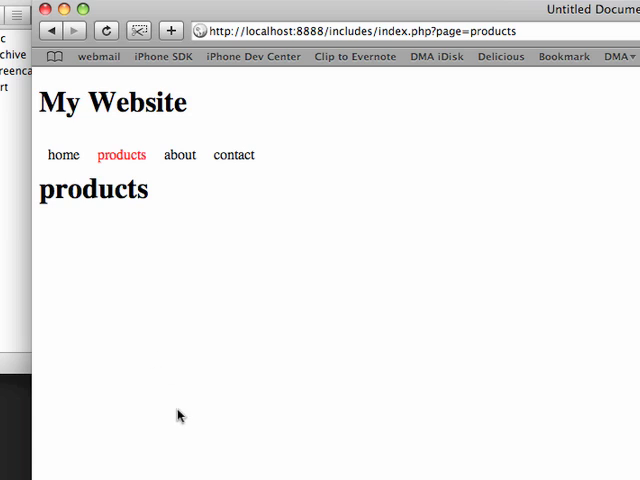
pyautogui.moveTo(349, 371)
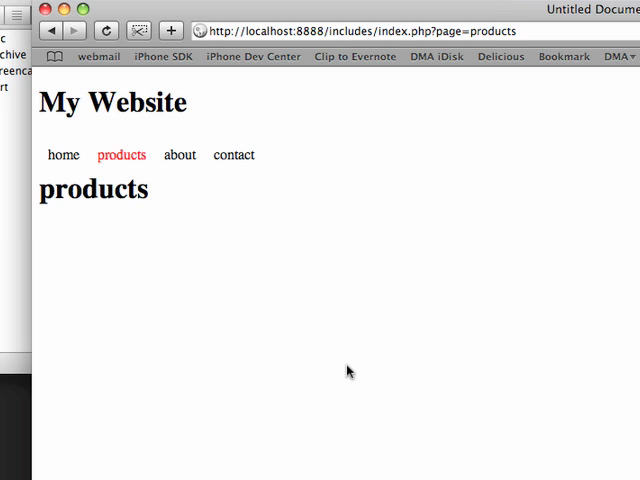
pyautogui.moveTo(294, 402)
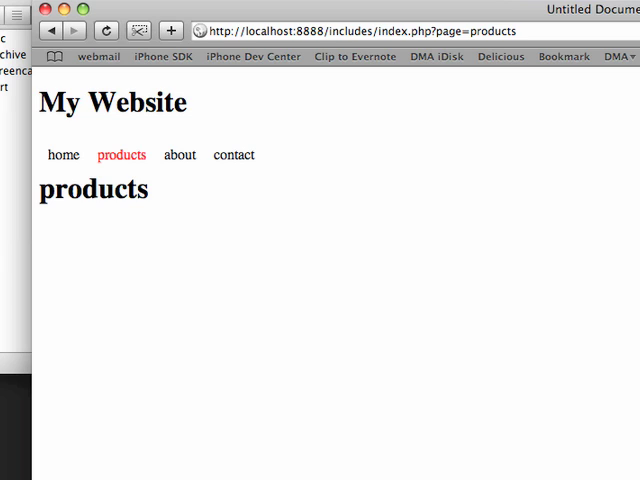
pyautogui.moveTo(457, 331)
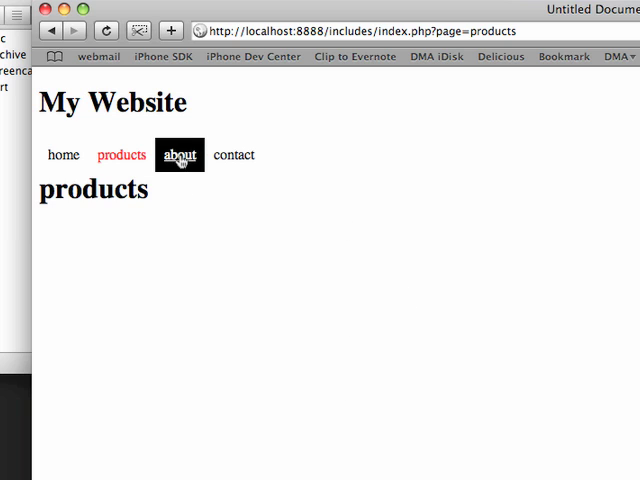
# Step: Open the contact page from the Safari navigation bar
pyautogui.click(234, 155)
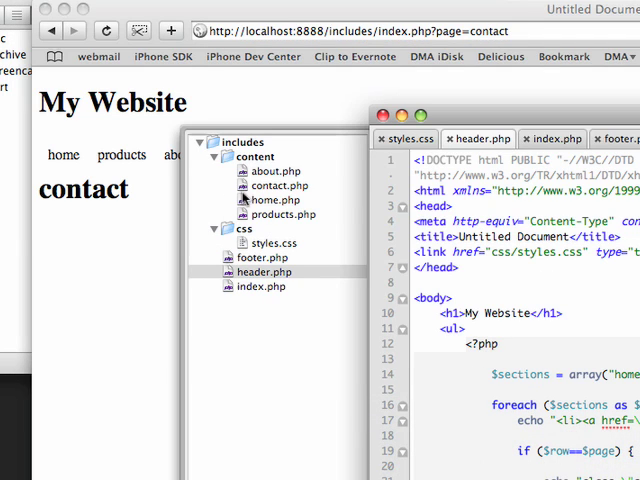
# Step: Open a page file from includes/content in the project drawer
pyautogui.doubleClick(277, 171)
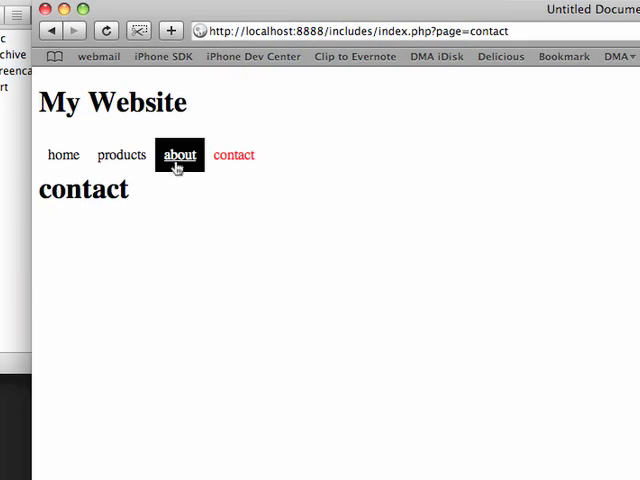
# Step: Switch between the about and contact pages to check the red active link and about text
pyautogui.click(180, 155)
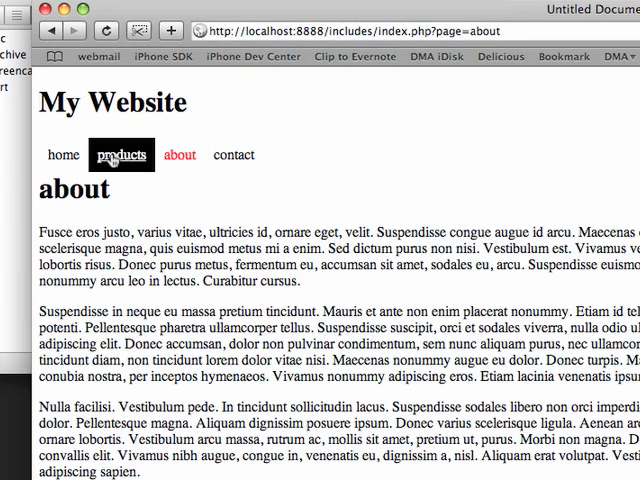
pyautogui.click(234, 155)
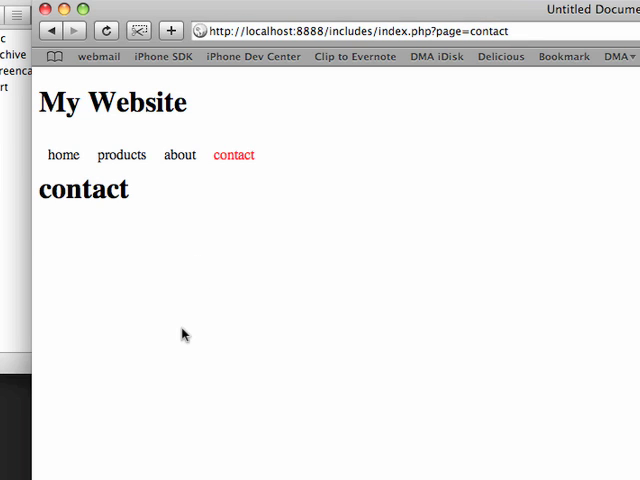
pyautogui.click(179, 155)
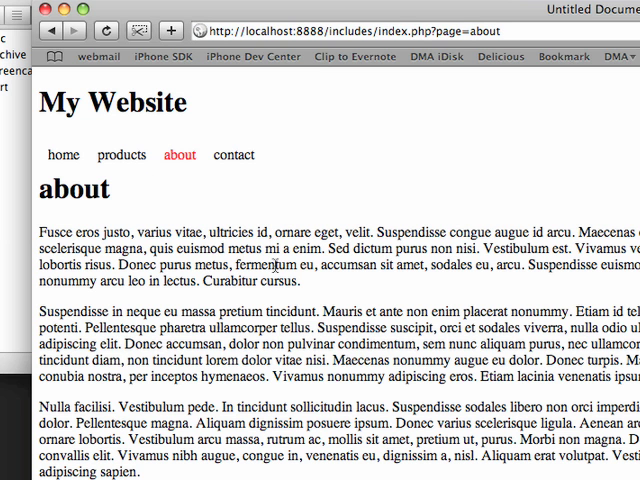